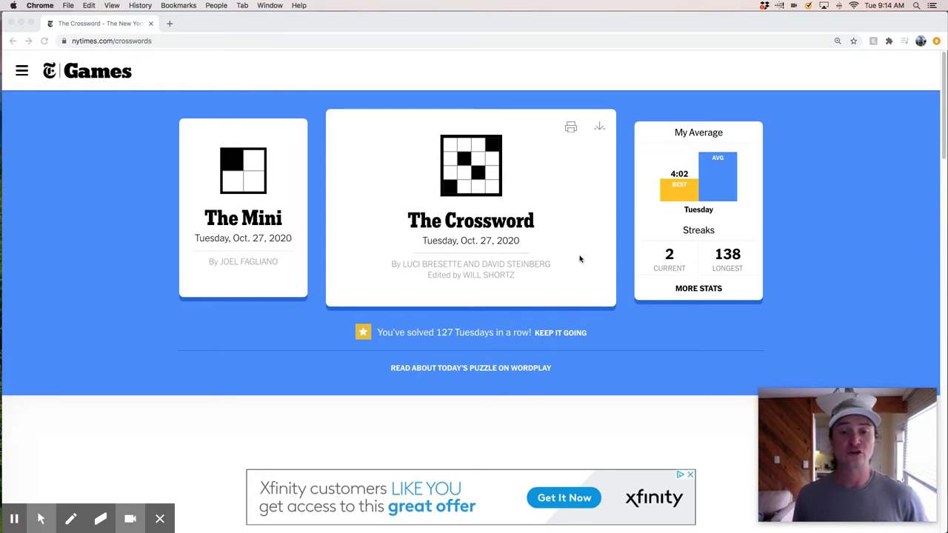
mouse_move(532, 249)
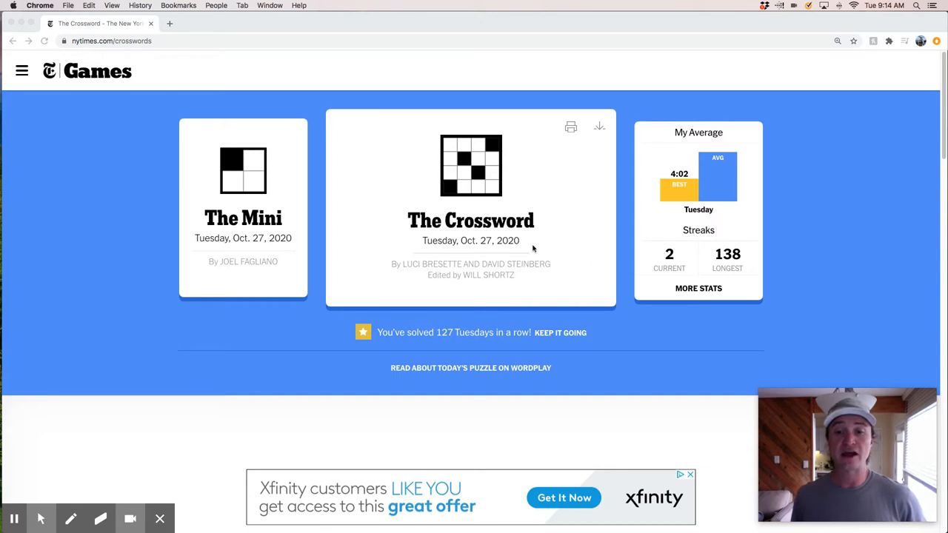
- Open the Tuesday, Oct. 27, 2020 puzzle from the Crossword card's Play banner
click(470, 164)
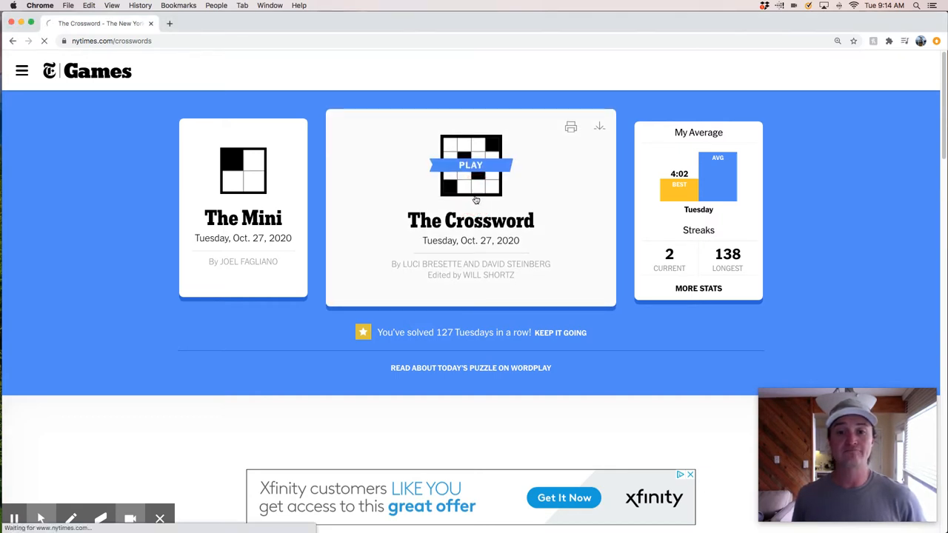
click(470, 164)
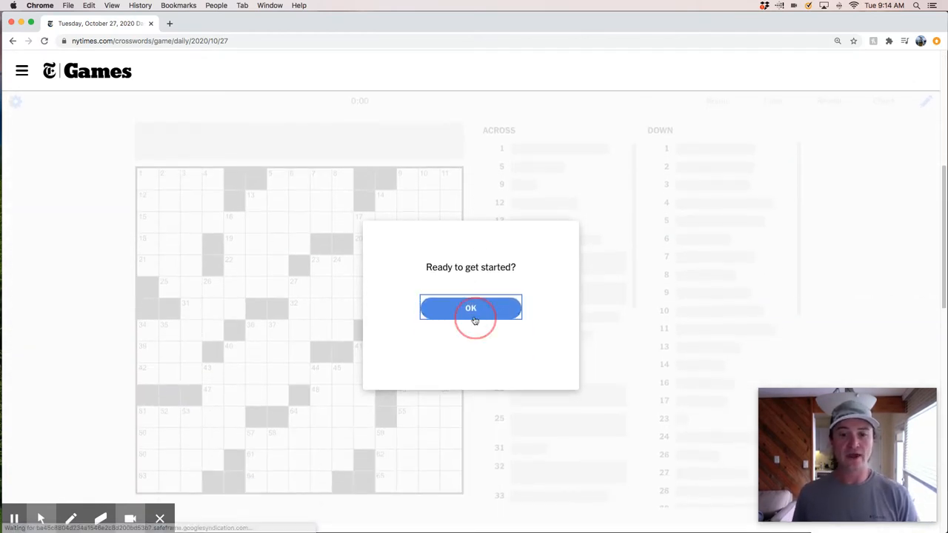
- Confirm the 'Ready to get started?' prompt and enter KISS, PLUS, SLO, AMOK, MIAMI, UPON
click(471, 308)
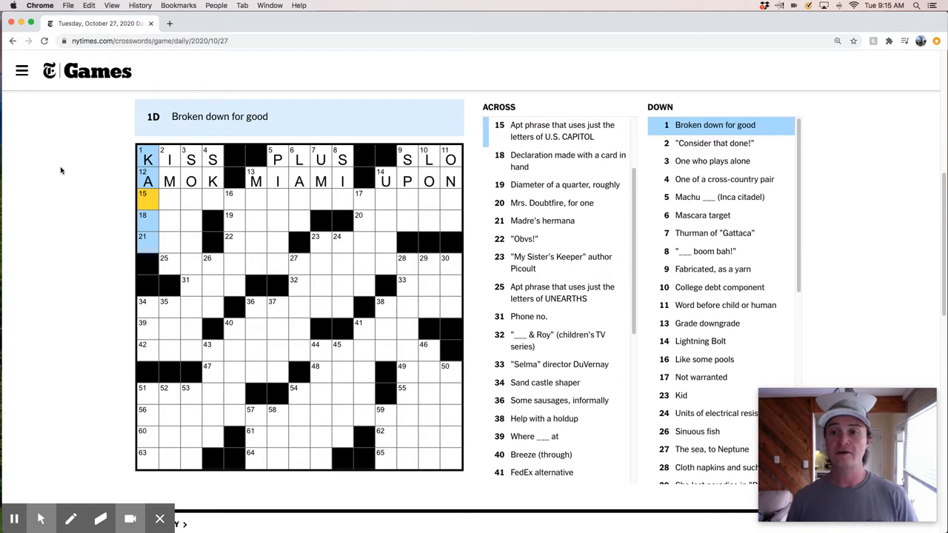
- Enter KAPUT, I'M ON IT, SOLO ARTIST and PICCHU down, partly filling 15-Across
text(P)
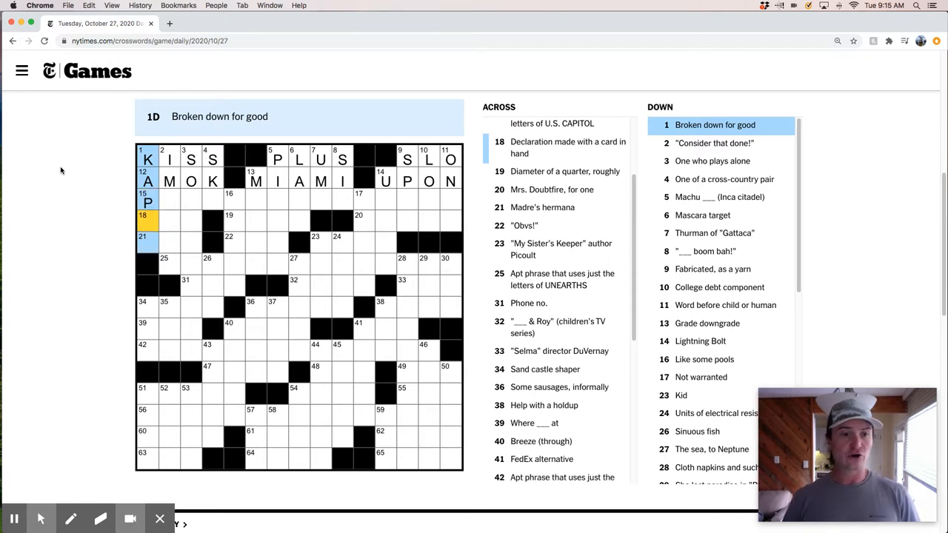
click(169, 159)
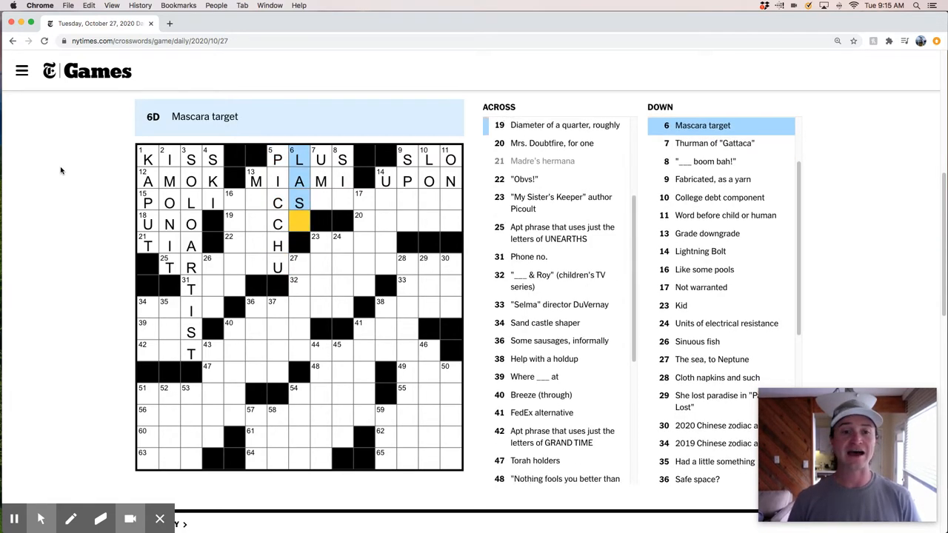
click(321, 160)
text(AS  UAL)
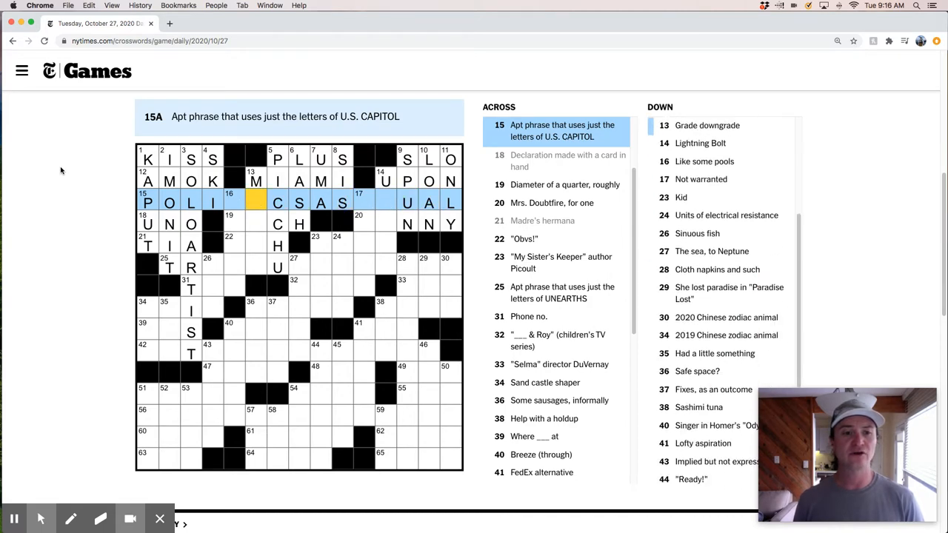
- Finish POLITICS AS USUAL, add INCH, NANNY, DUH and UNDUE, starting 16-Down as TIDA
text(TI)
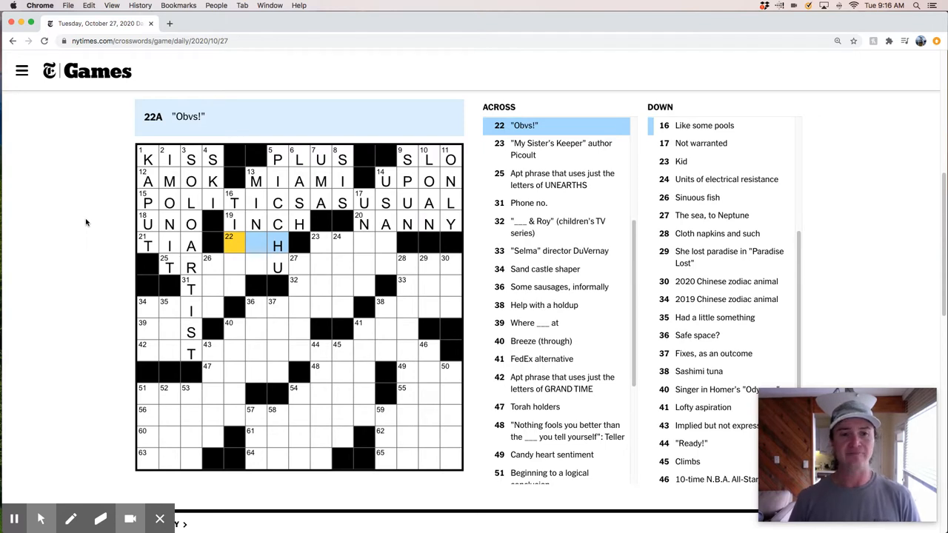
text(DU)
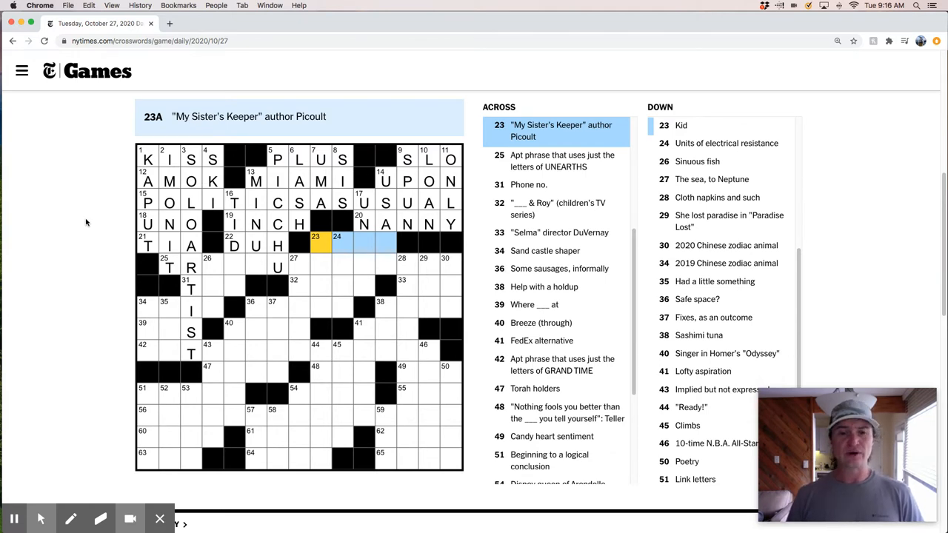
click(385, 181)
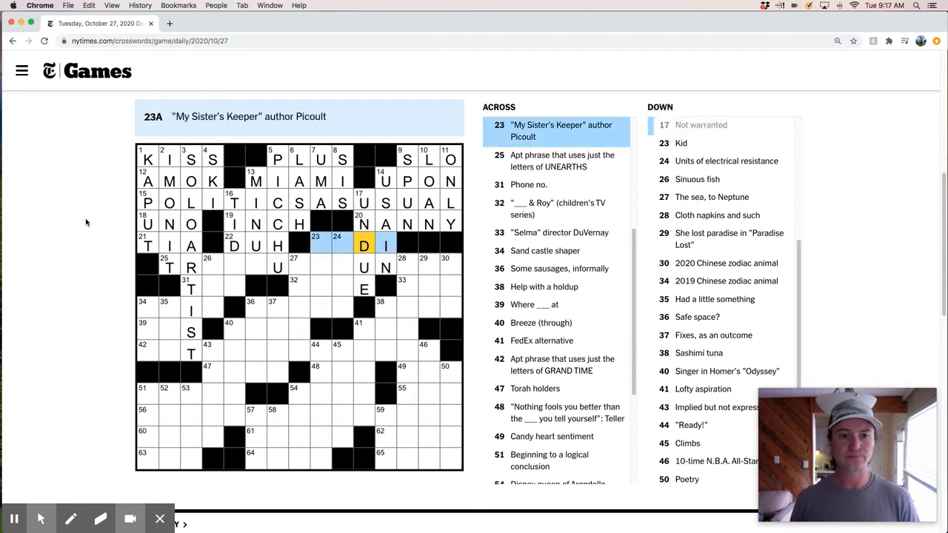
click(322, 244)
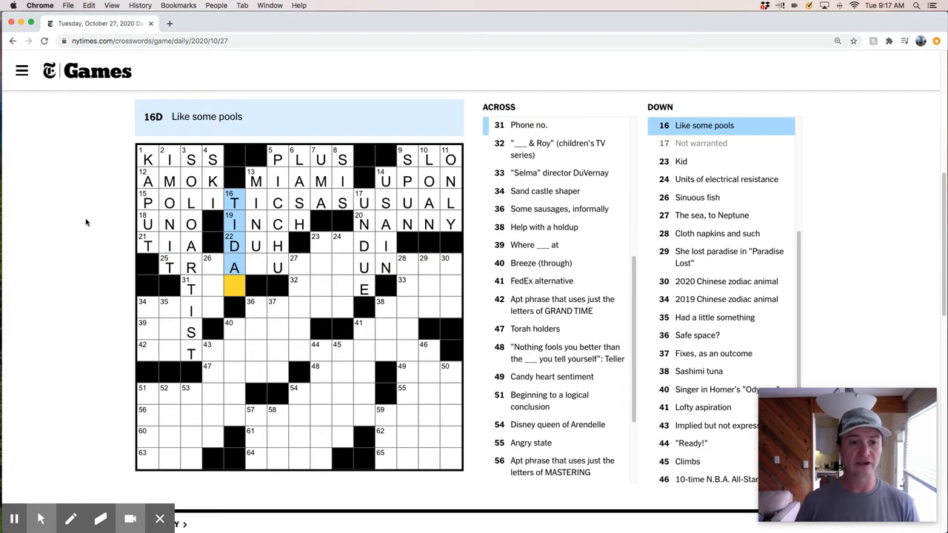
- Fill 13-Down and return to 25-Across to complete TREASURE HUNTER
click(169, 267)
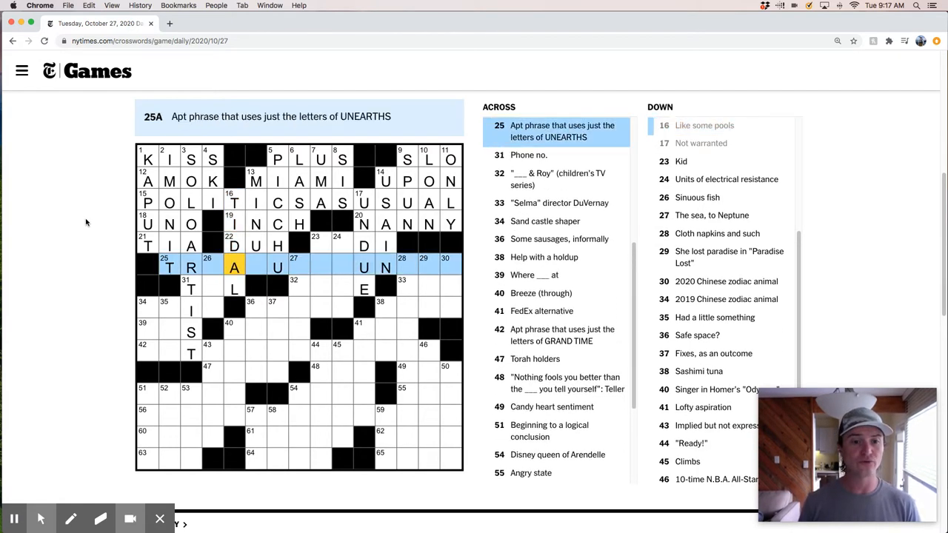
click(257, 266)
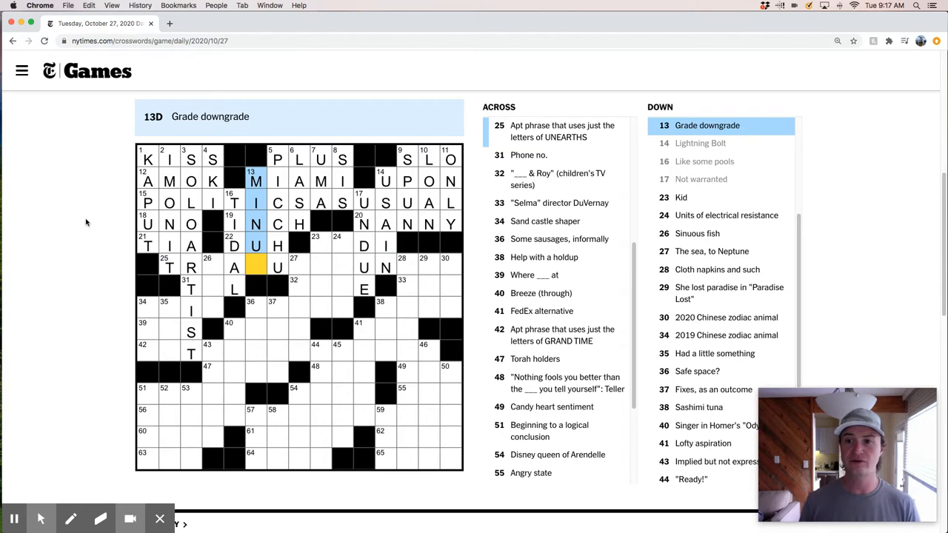
text(S)
click(429, 287)
text(AVA)
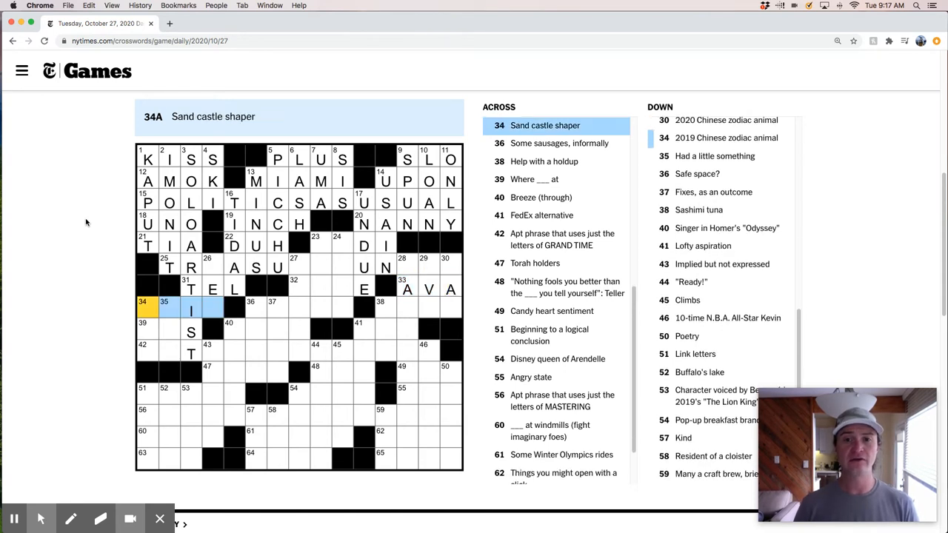
text(PAIL)
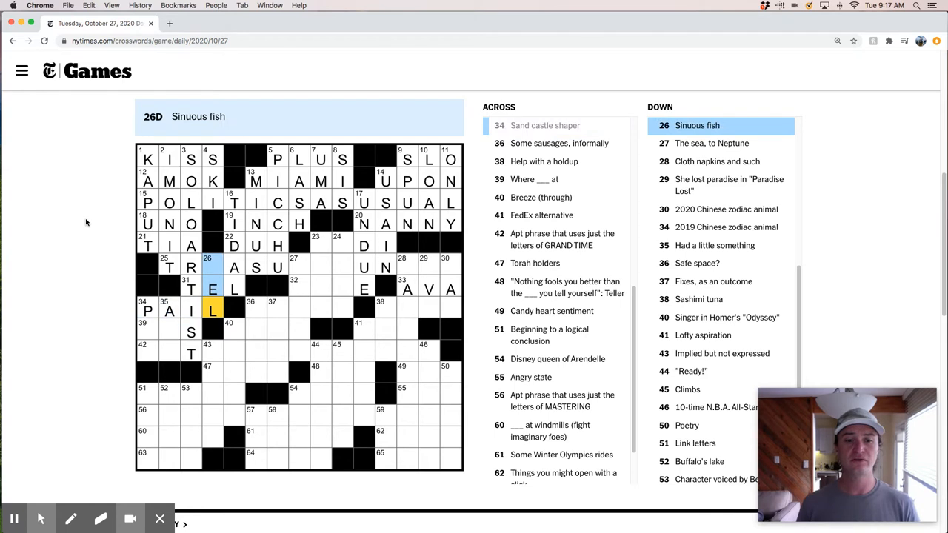
click(169, 268)
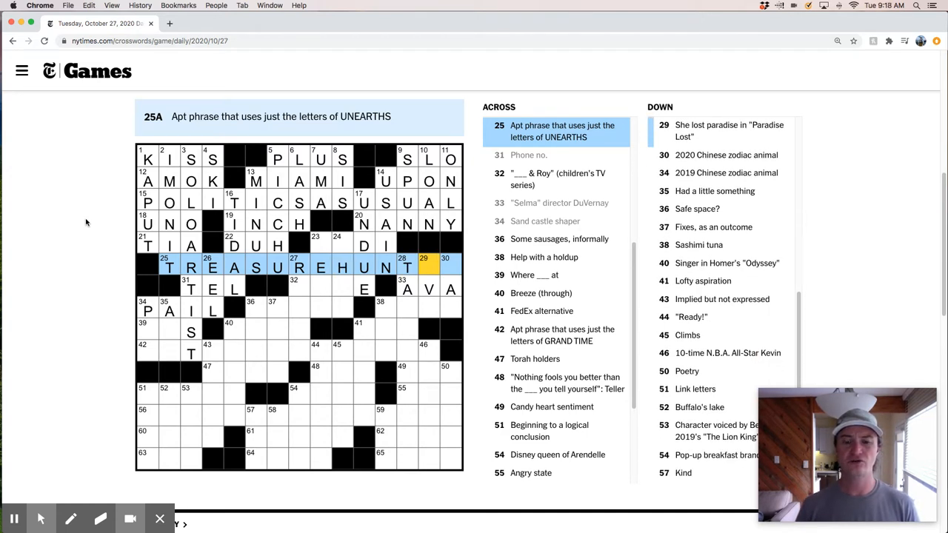
- Fill the crossing downs 29D, 30D and 23D with TEL, AVA, PAIL, ABET, RAT and JODI
click(451, 268)
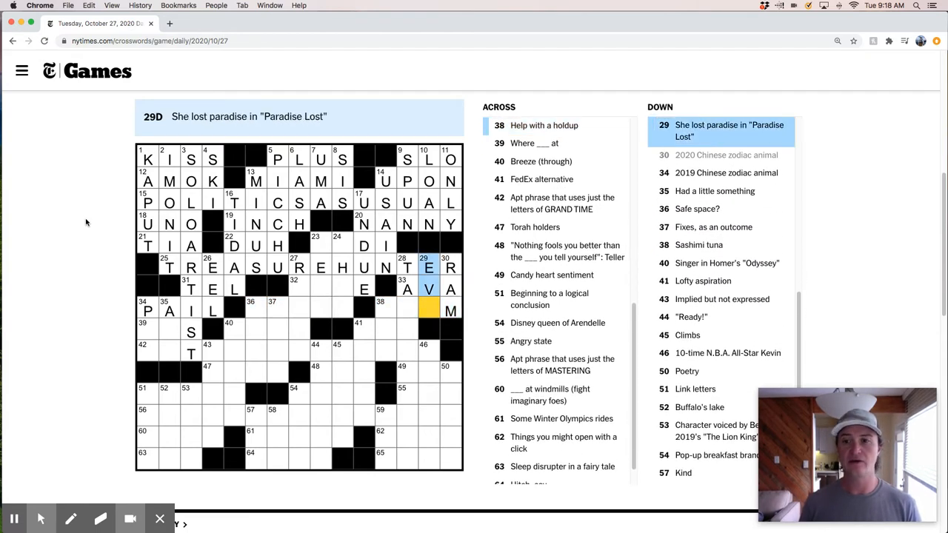
click(380, 309)
text(ABET)
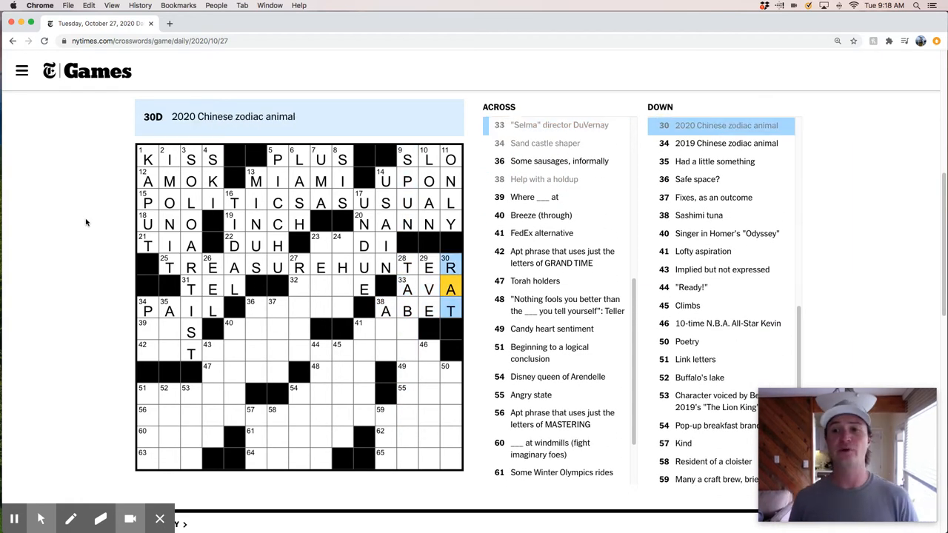
click(337, 245)
text(OHMS)
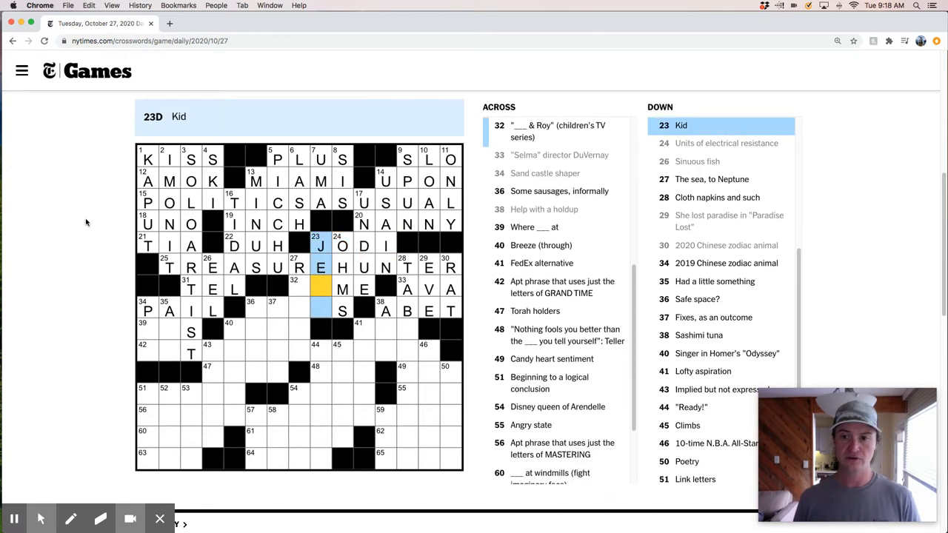
- Enter ESME, REALM and BRATS in the middle-left via 32-Across and 27-Down
click(320, 288)
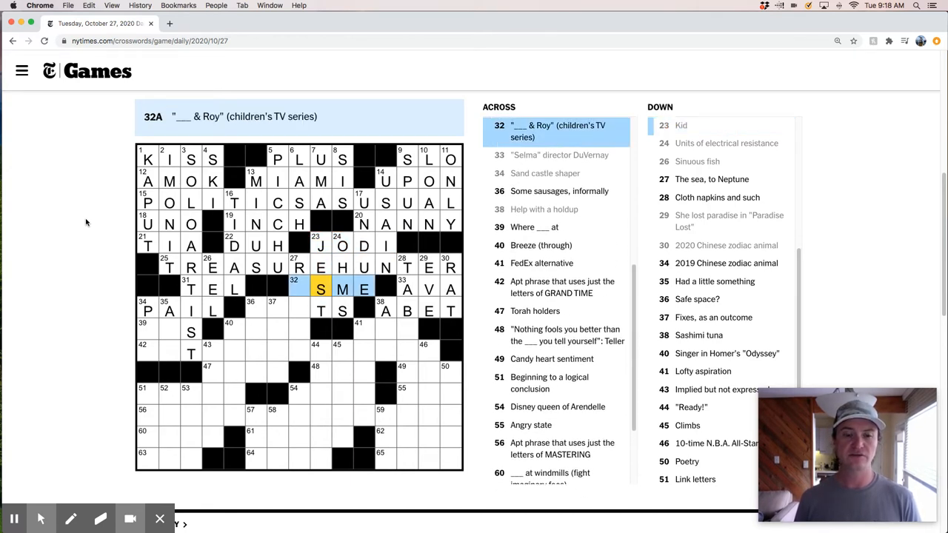
click(300, 268)
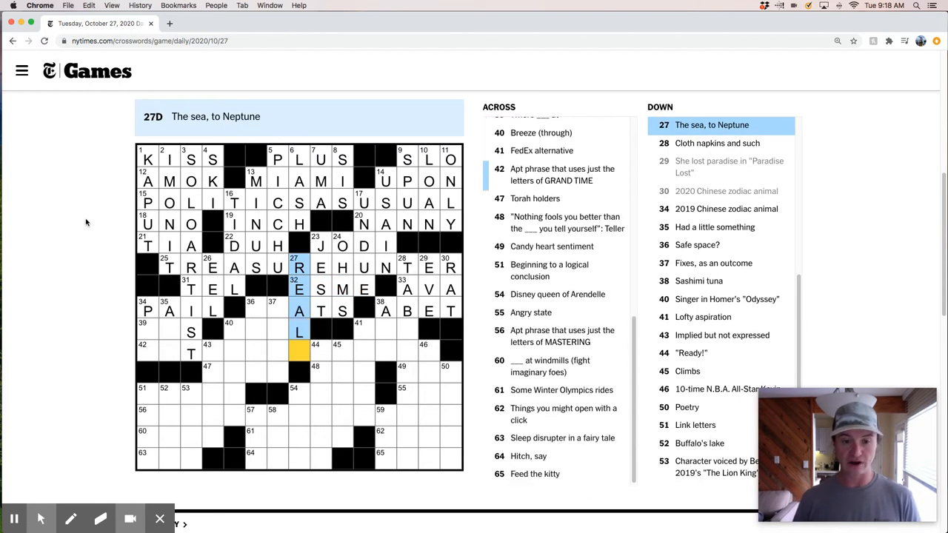
click(299, 289)
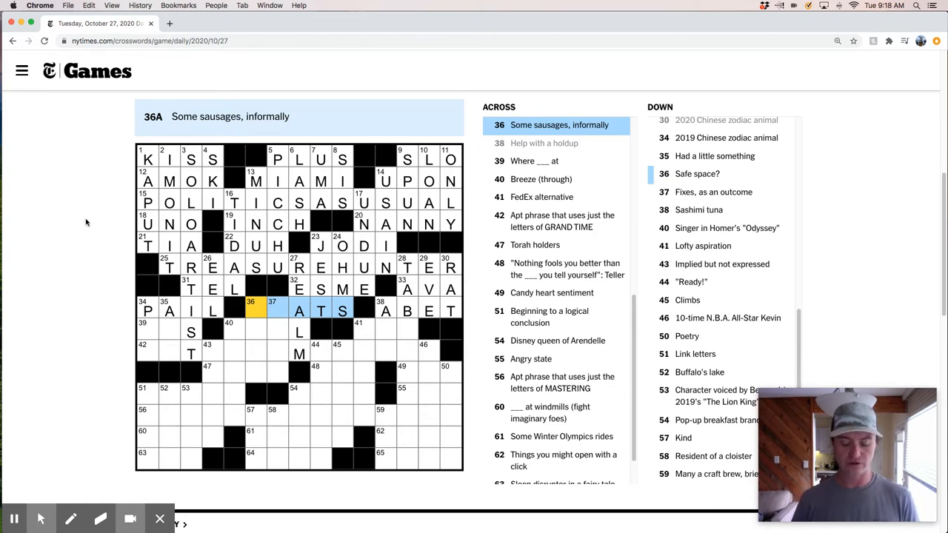
text(BR)
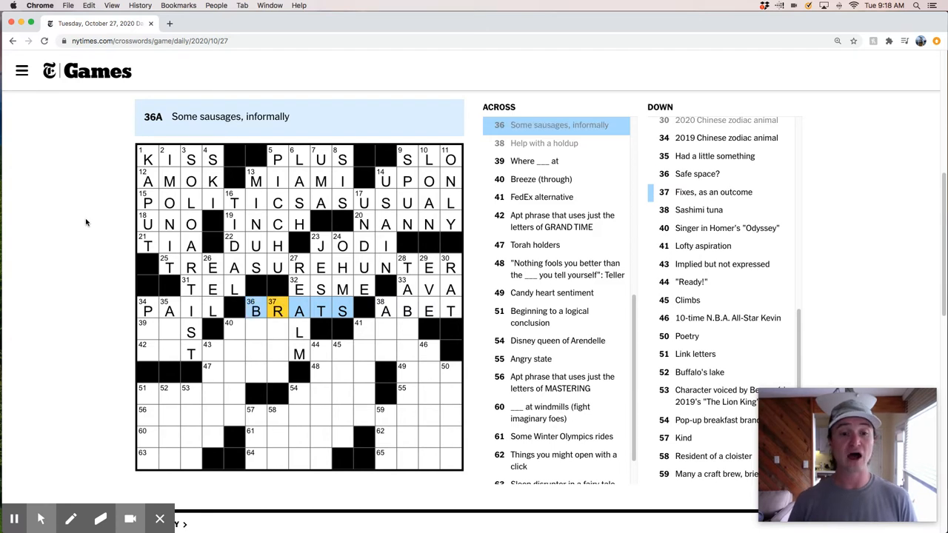
click(147, 331)
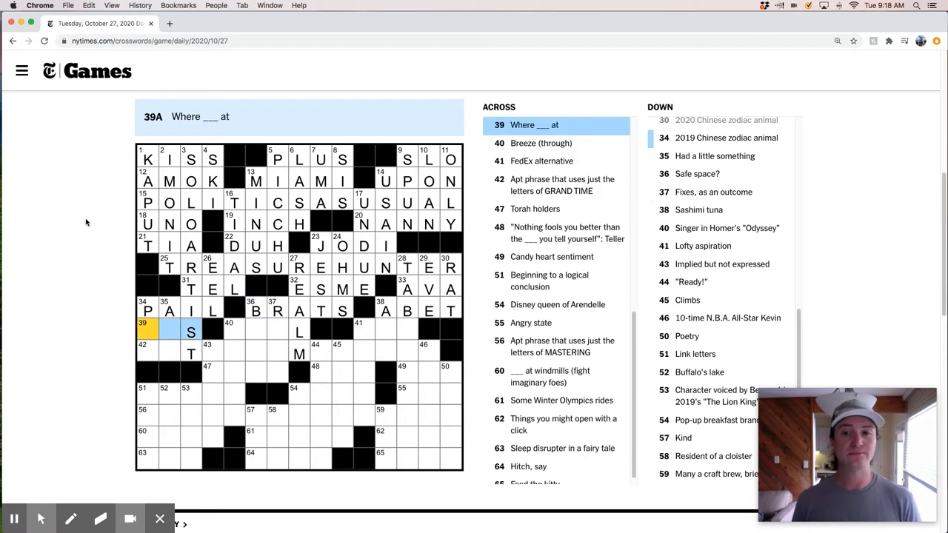
- Add ITS at 39-Across, GET at 42-Across and BAN downward from 36
text(IT)
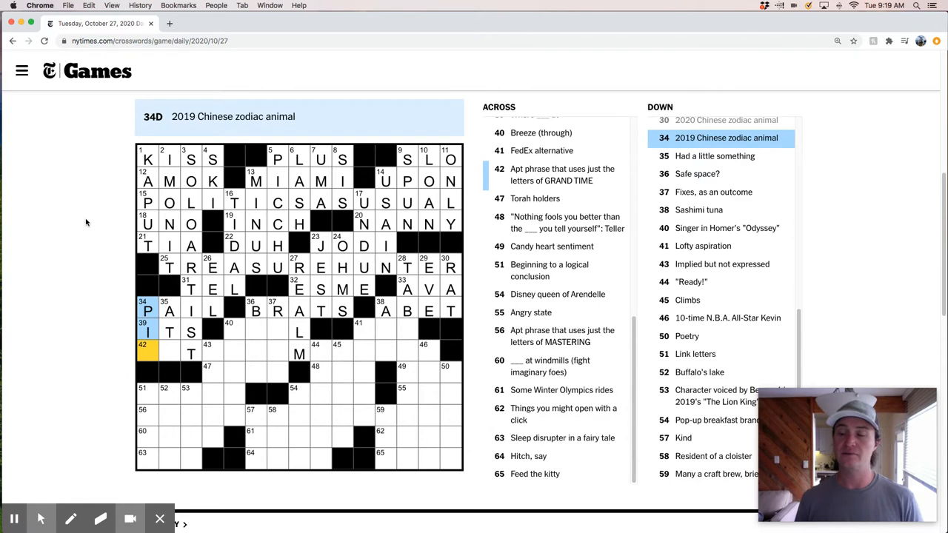
text(G)
click(169, 351)
text(E)
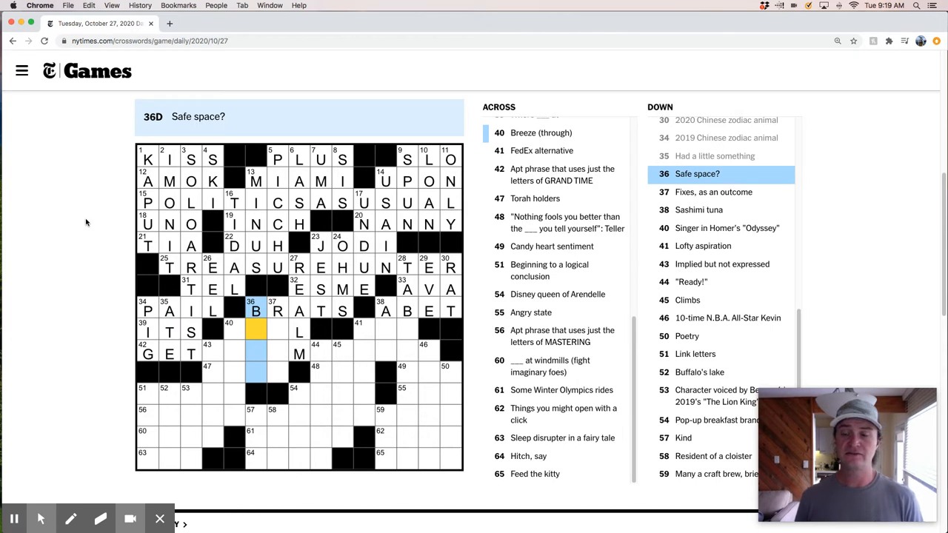
text(AN)
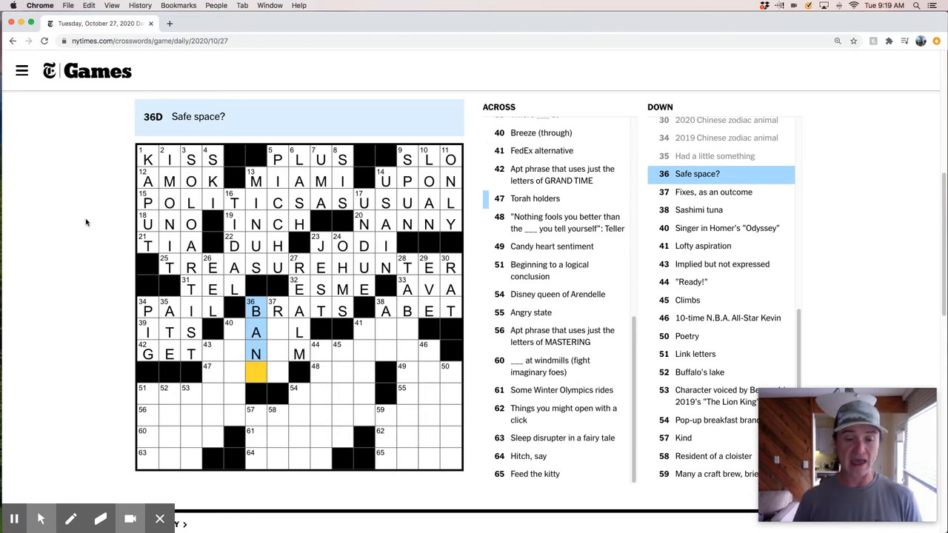
click(277, 310)
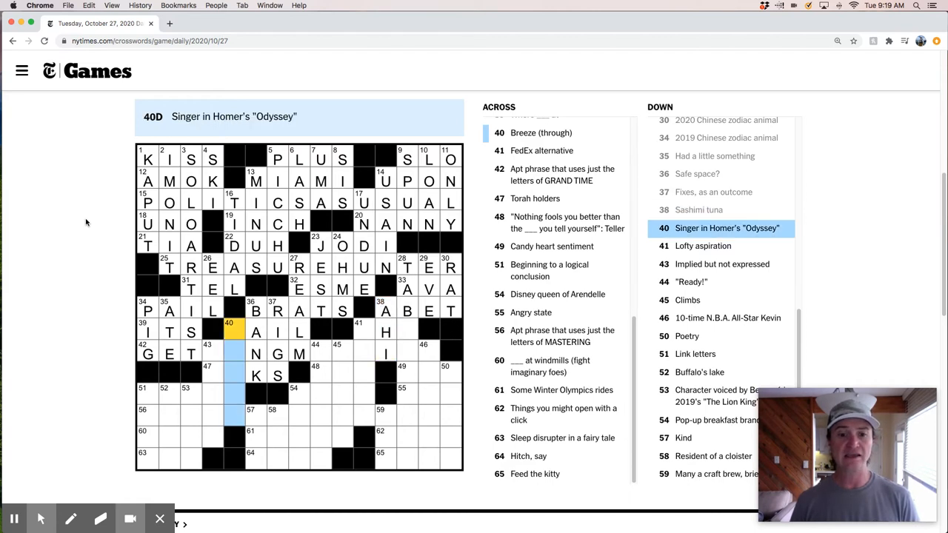
- Extend 42-Across to GETTING MARRIED and fill ARKS, SAIL and the Teller LIE entry
click(255, 331)
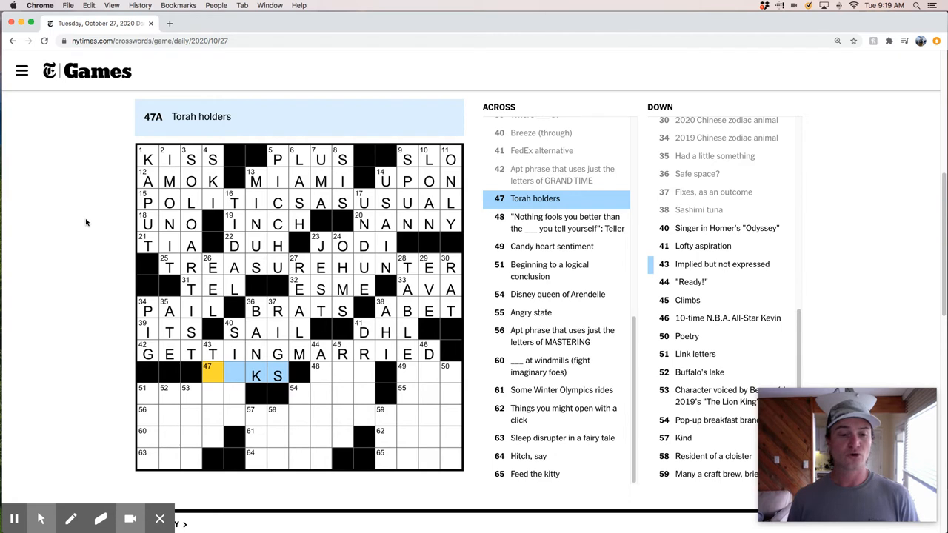
text(AR)
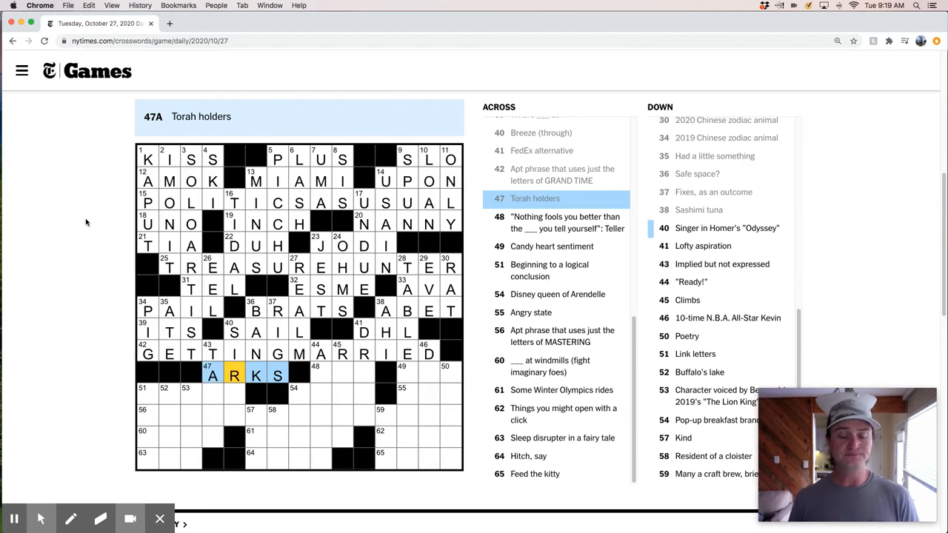
click(233, 376)
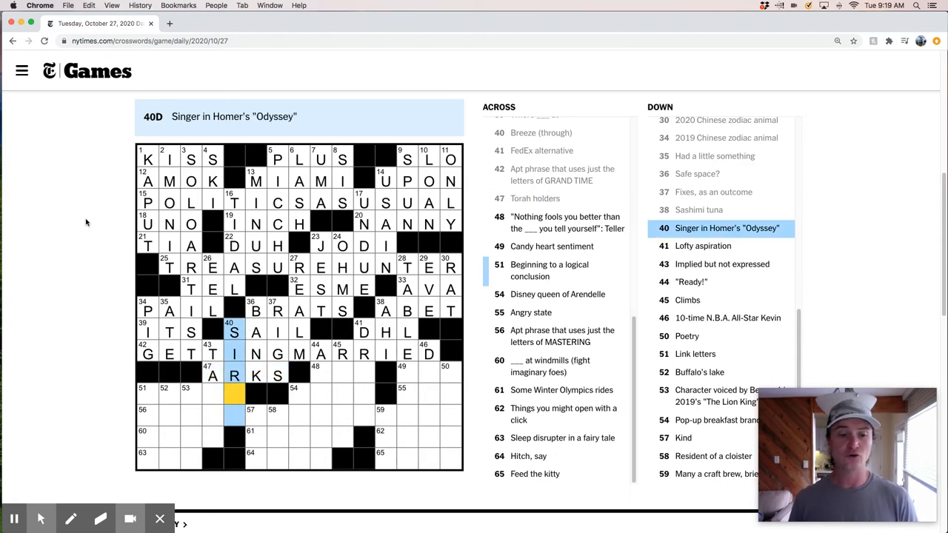
click(362, 331)
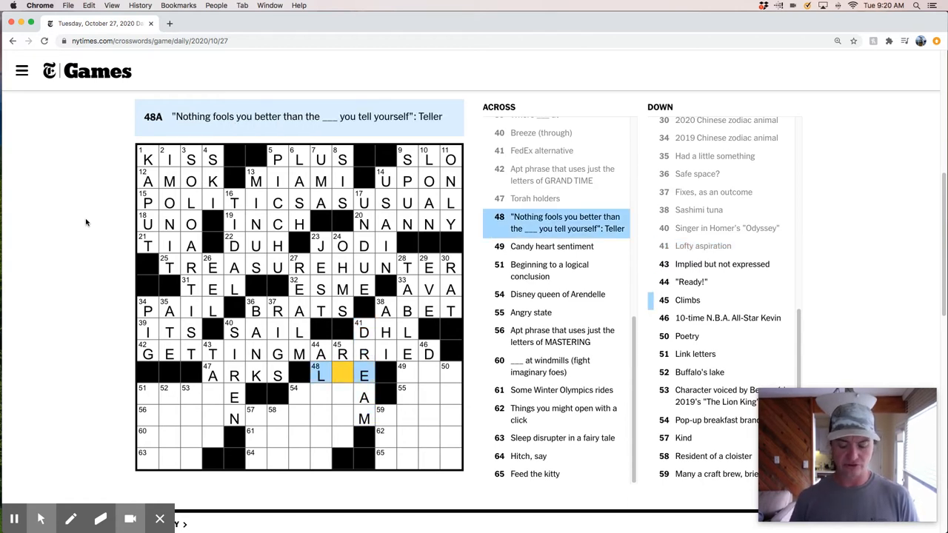
text(ININ)
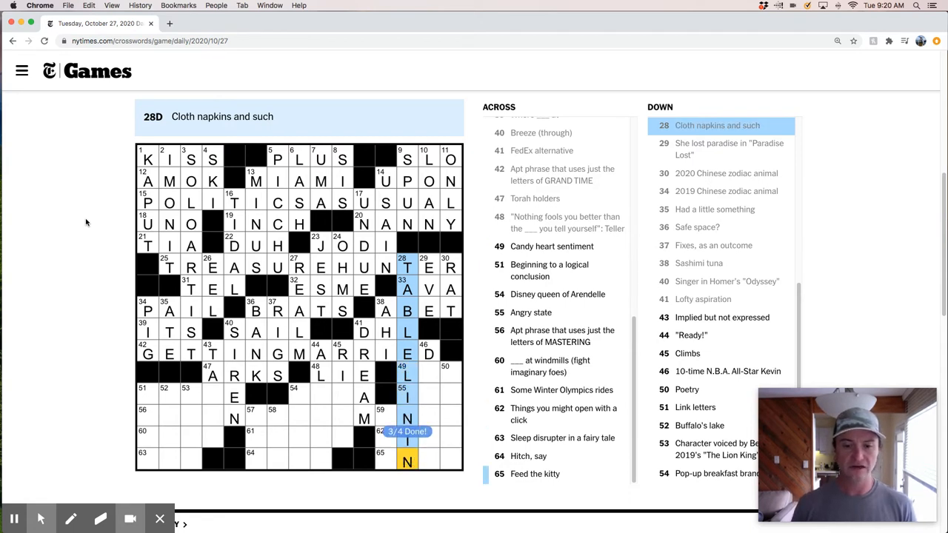
- Fill LUV, VERSE and DURANT in the southeast corner
click(407, 375)
text(VERSE)
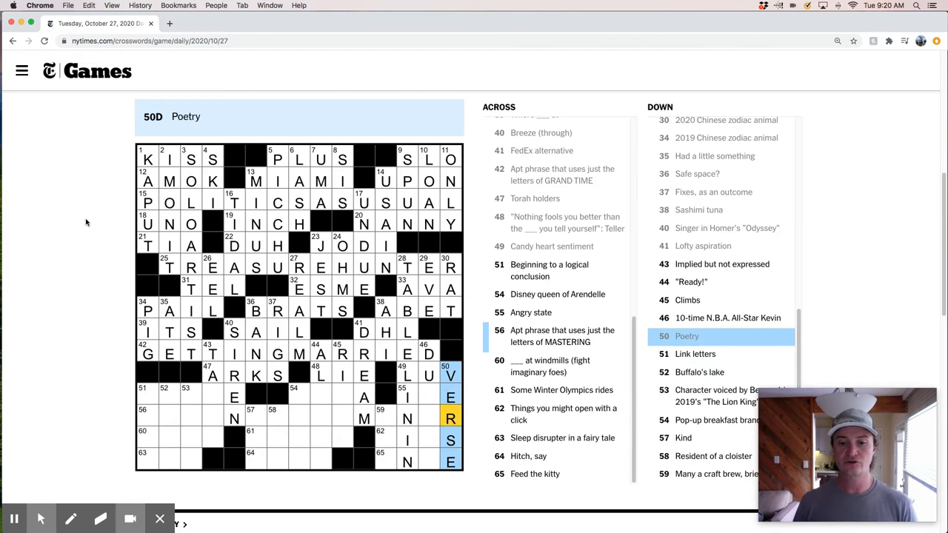
click(428, 352)
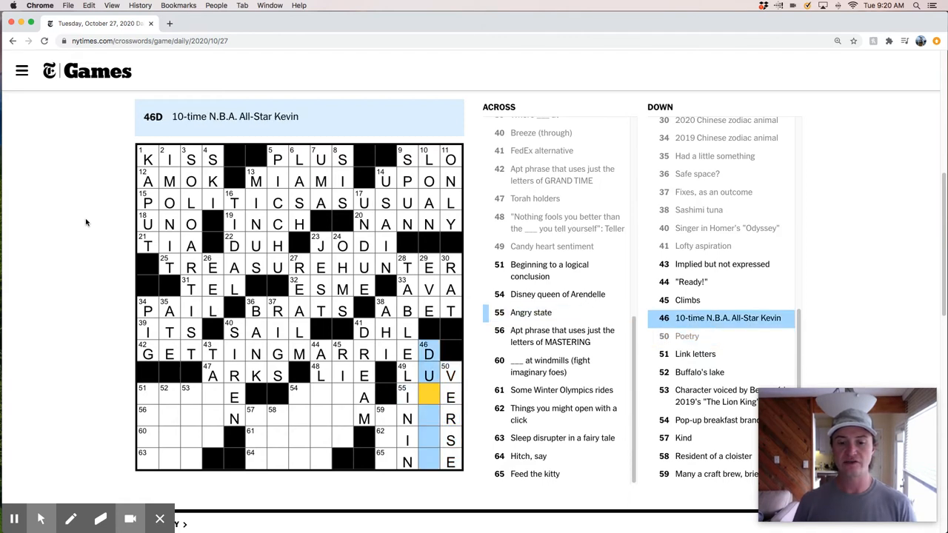
text(RANT)
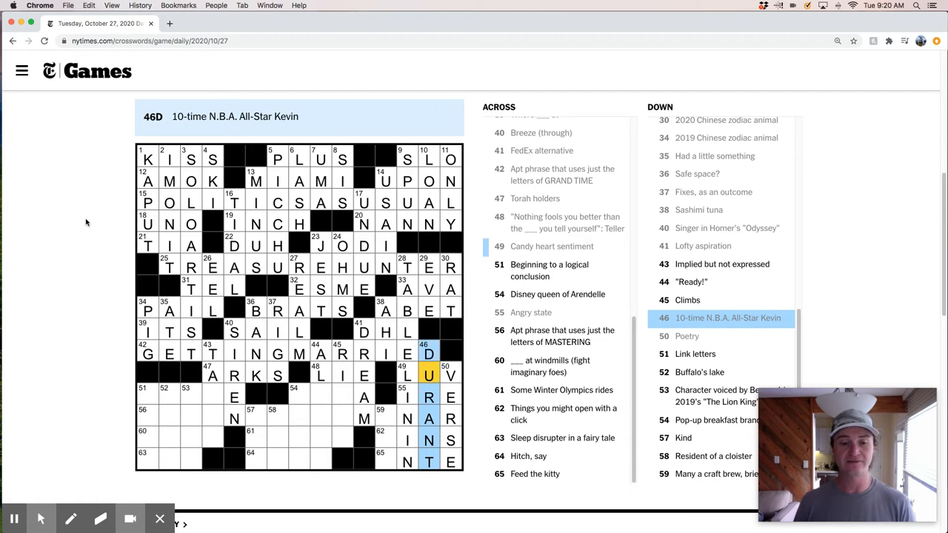
click(320, 353)
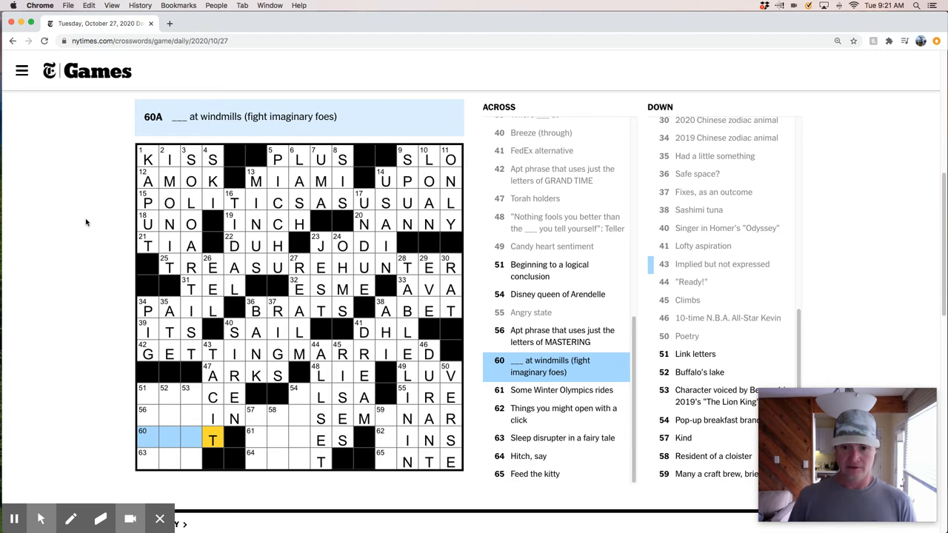
- Enter TILT, HENCE, TRAIN, PEA, HTTP, ERIE and NALA in the southwest corner
text(TI T)
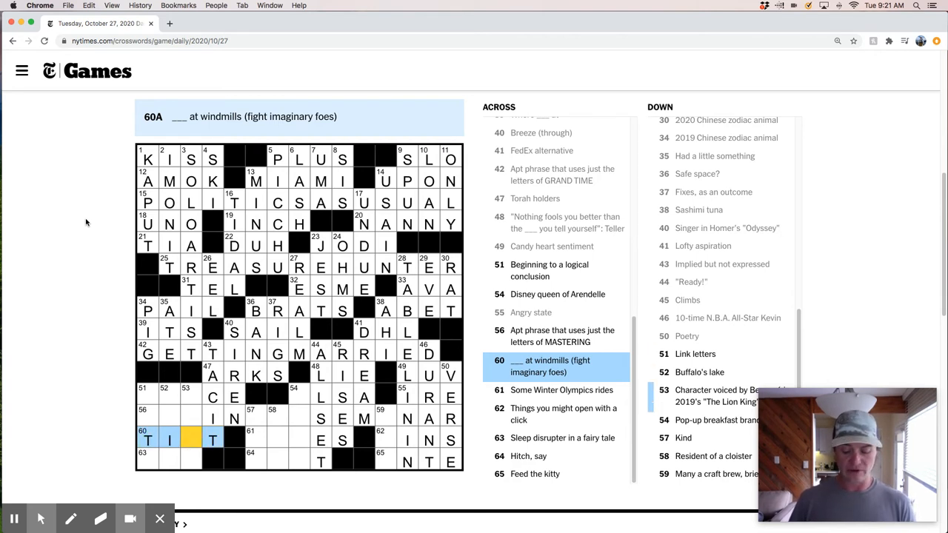
text(L)
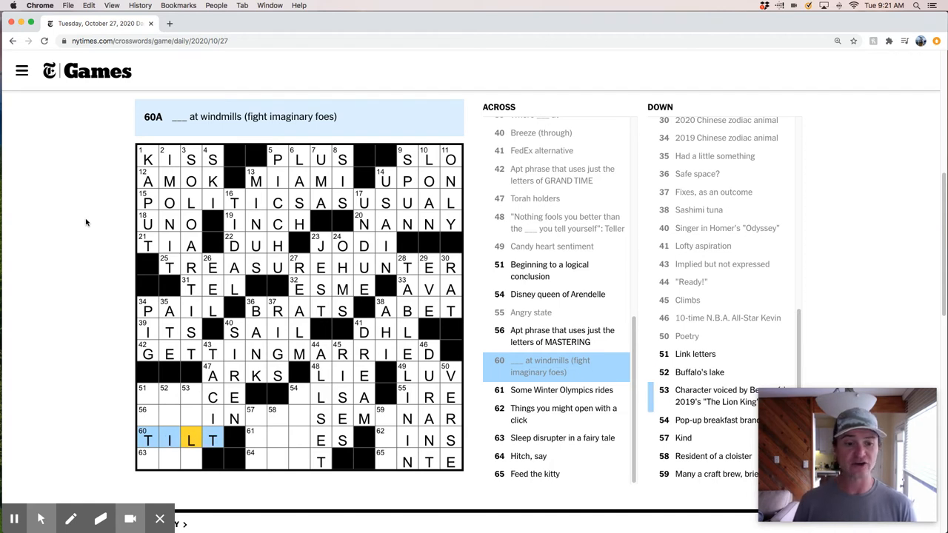
click(148, 438)
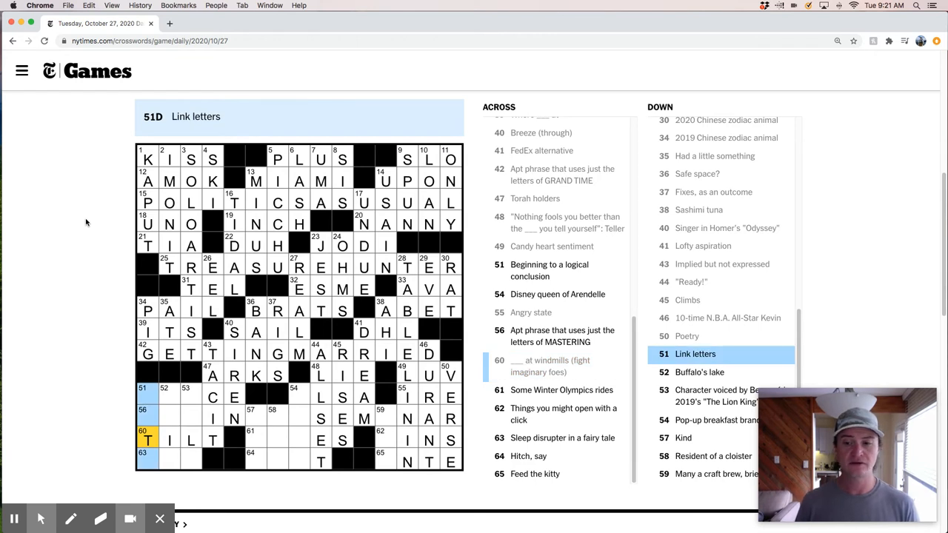
click(147, 393)
text(HTTP)
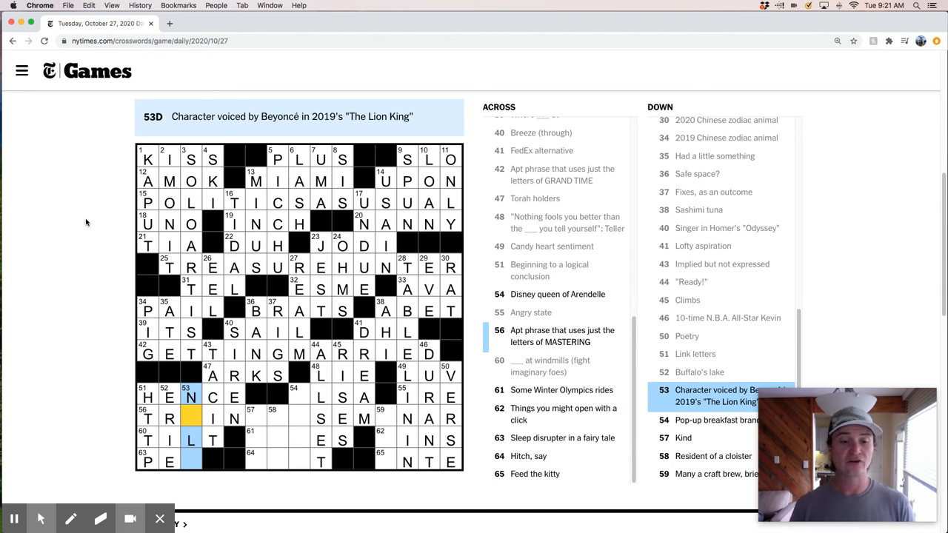
text(ALA)
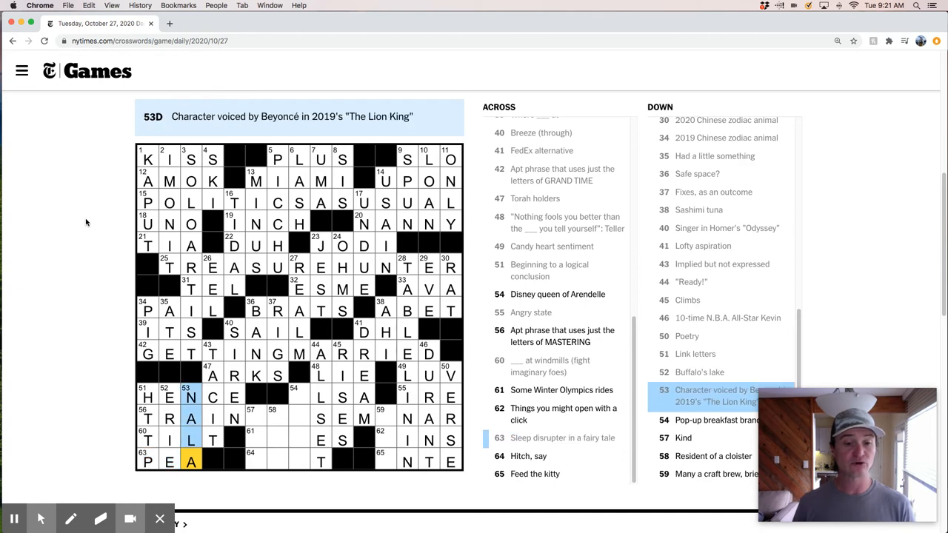
- Finish TRAINING SEMINAR, LUGES, KNOT, ELSA and PINS, solving the puzzle in 7:52
click(562, 336)
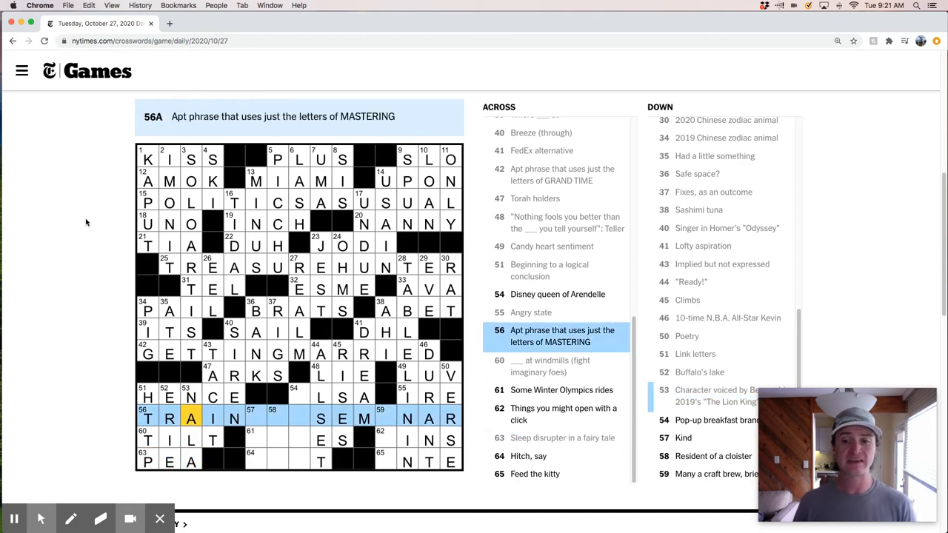
click(255, 418)
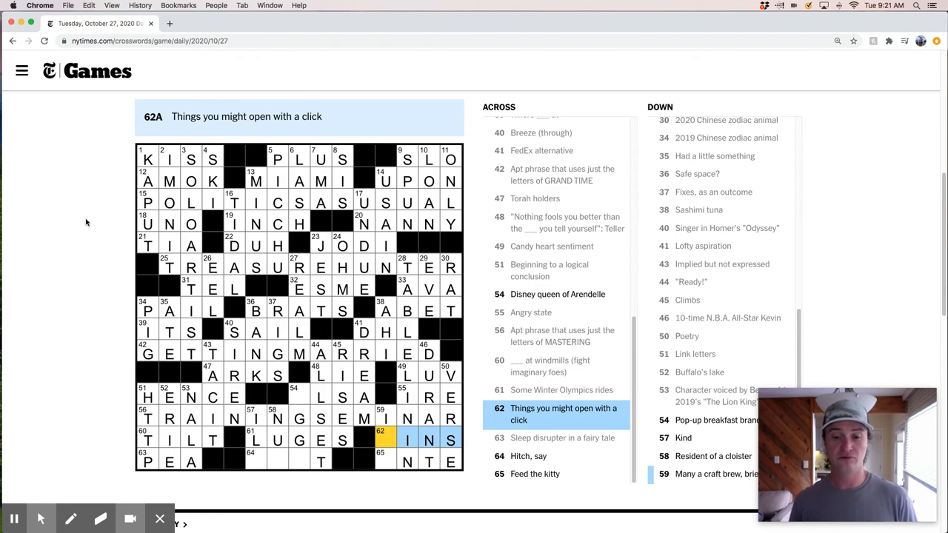
text(P)
click(288, 460)
text(KNO)
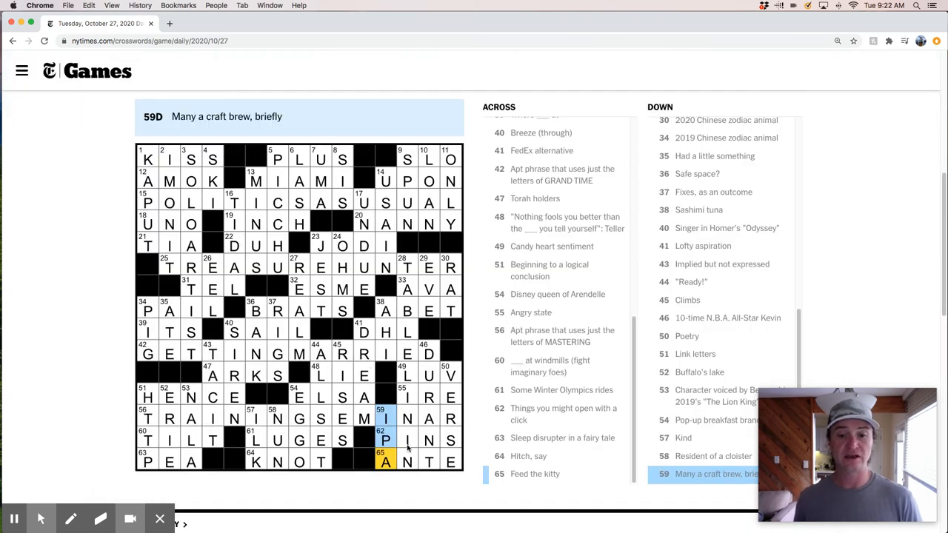
click(407, 266)
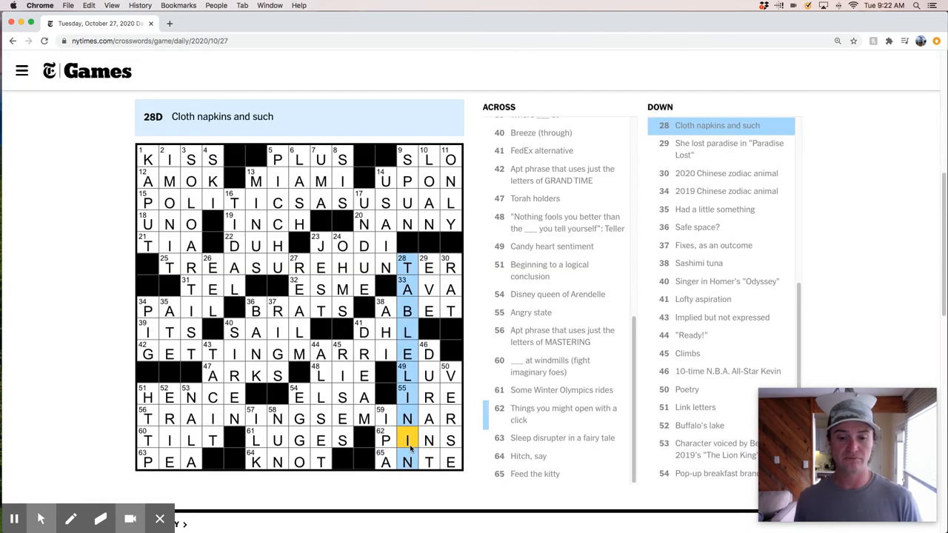
click(407, 440)
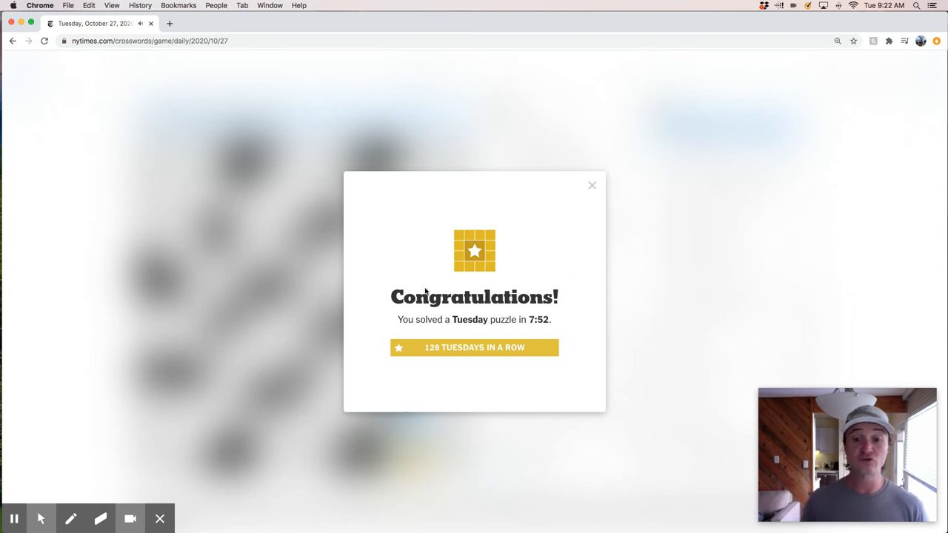
mouse_move(425, 393)
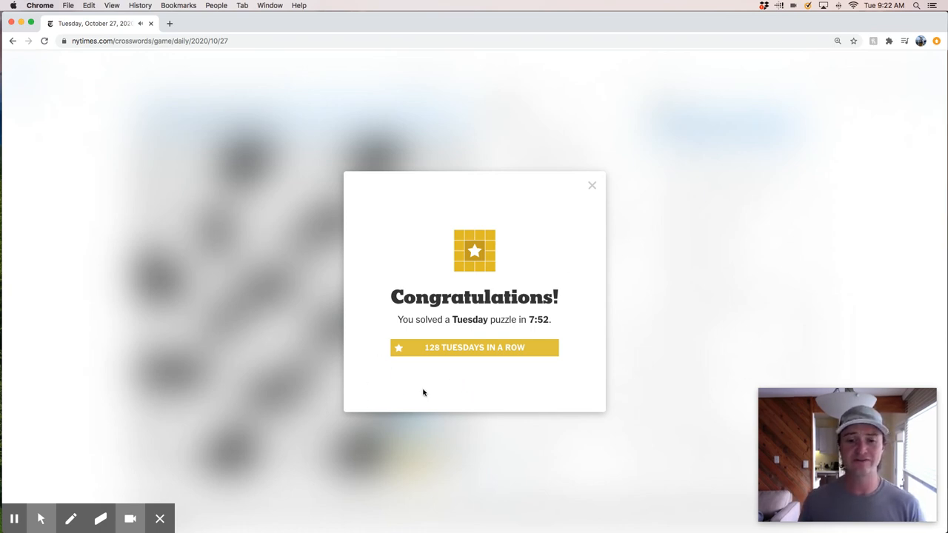
mouse_move(533, 268)
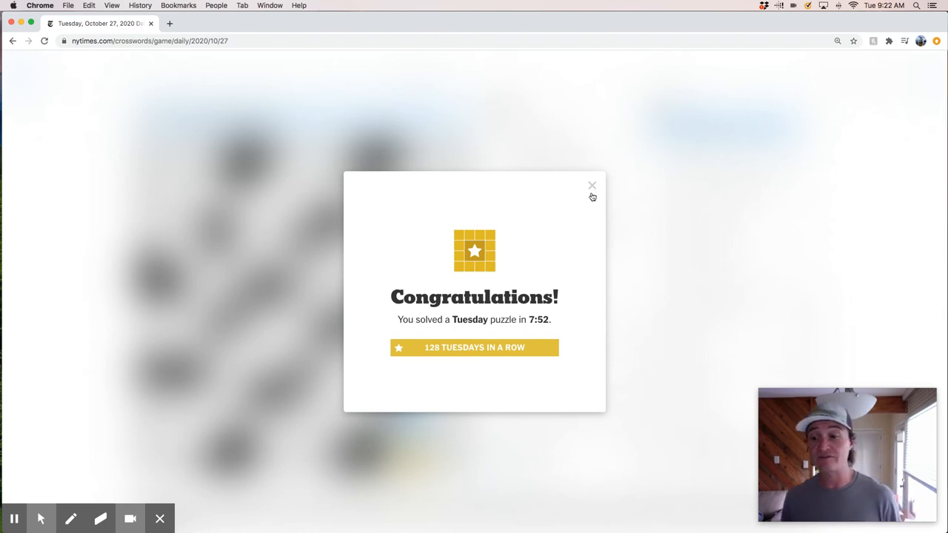
- Dismiss the congratulations and revisit POLITICS AS USUAL and GETTING MARRIED
click(591, 184)
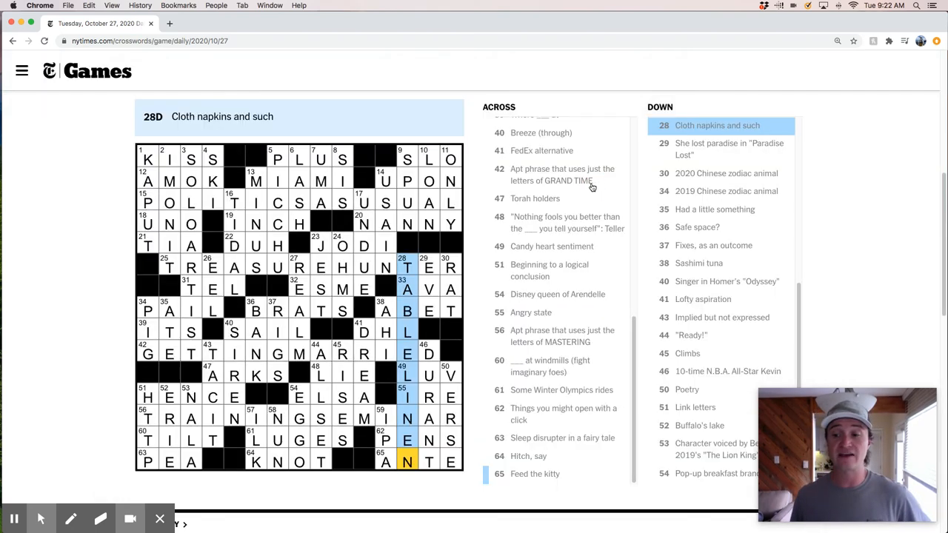
mouse_move(18, 226)
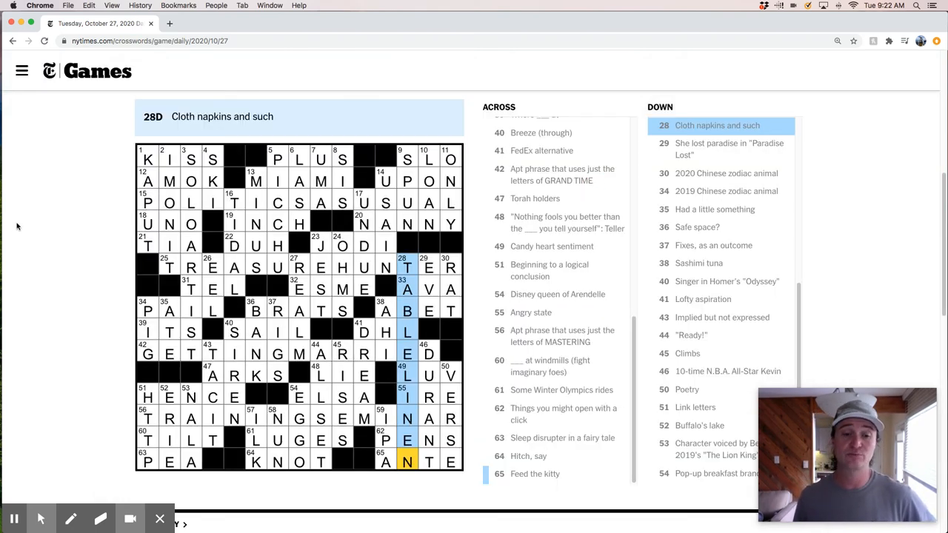
mouse_move(152, 200)
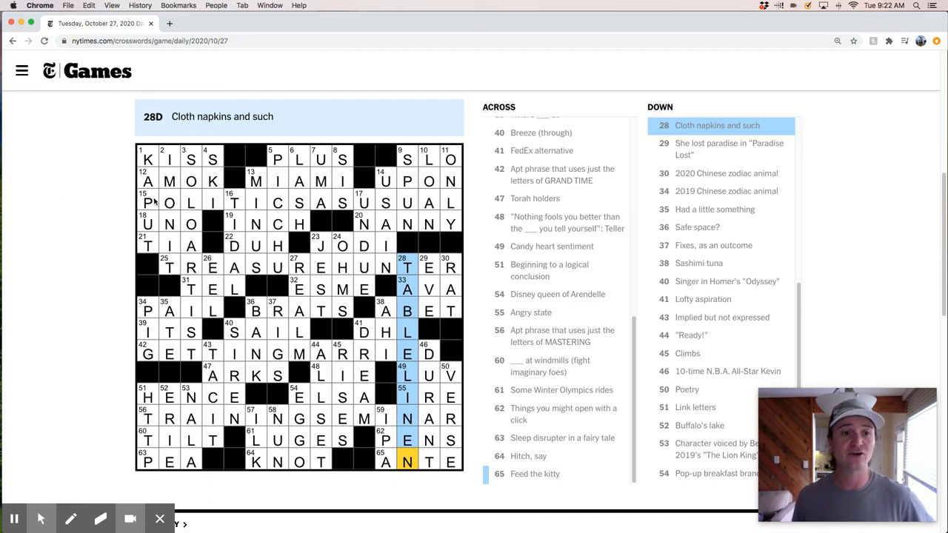
click(147, 203)
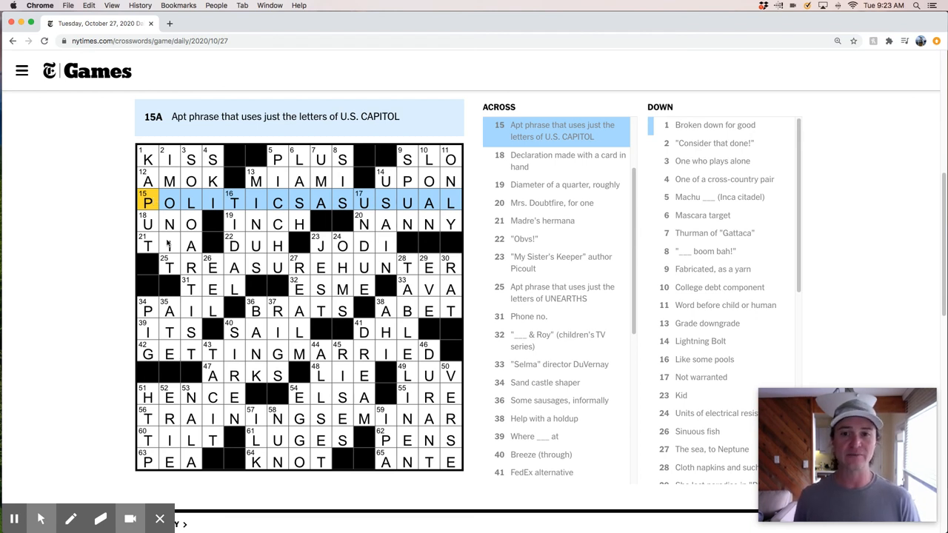
mouse_move(249, 254)
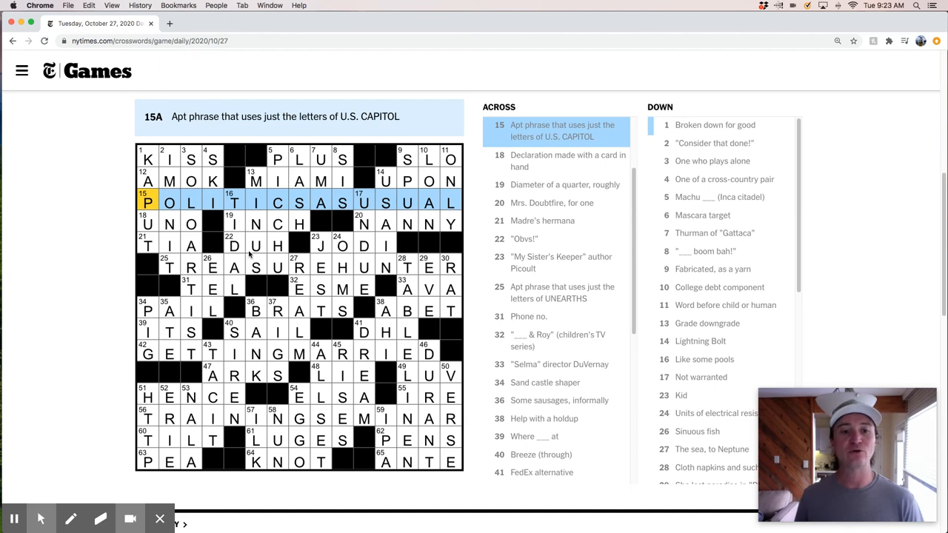
click(255, 267)
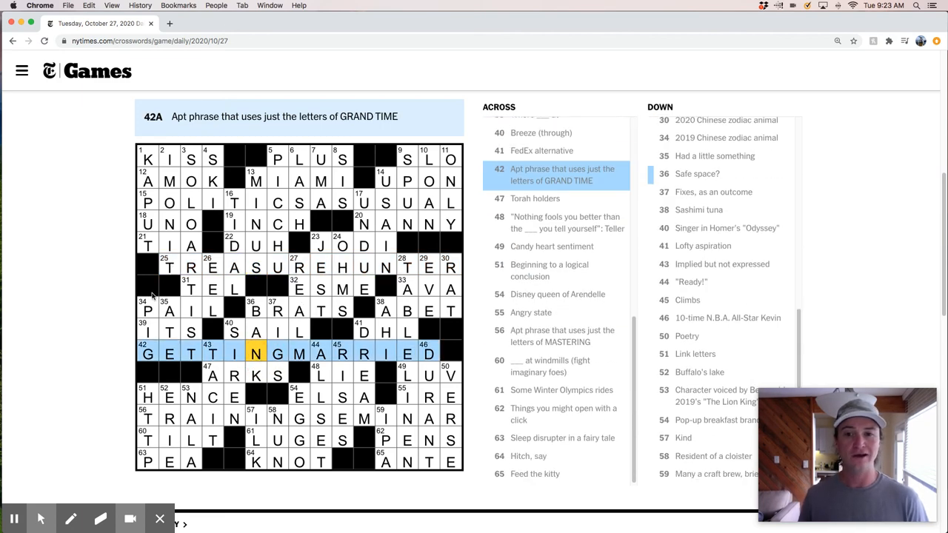
mouse_move(252, 407)
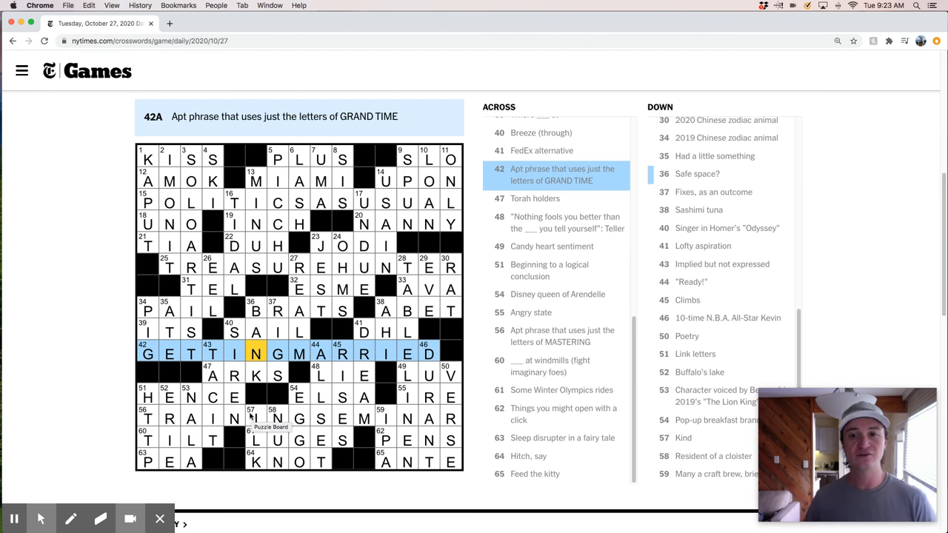
- Review TRAINING SEMINAR, MIAMI and the RAT zodiac answer in the solved grid
click(256, 419)
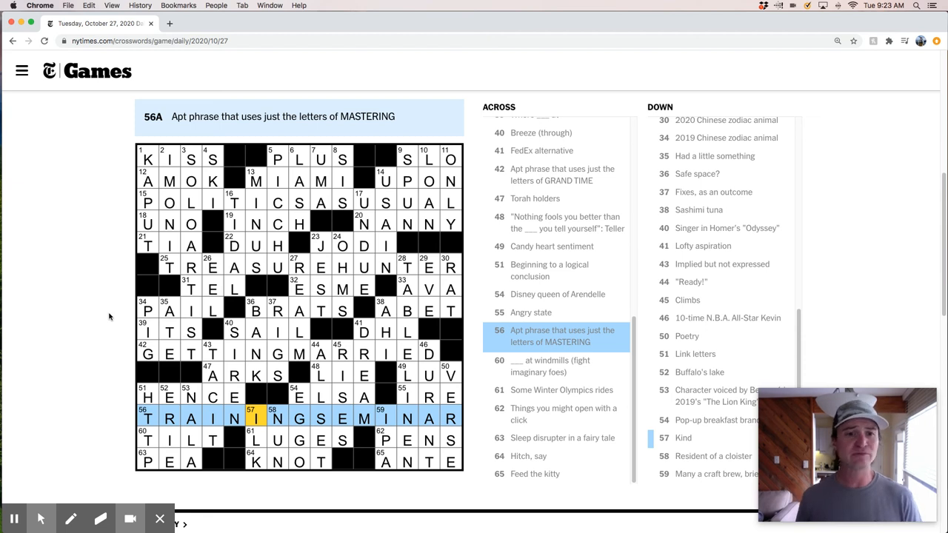
mouse_move(107, 279)
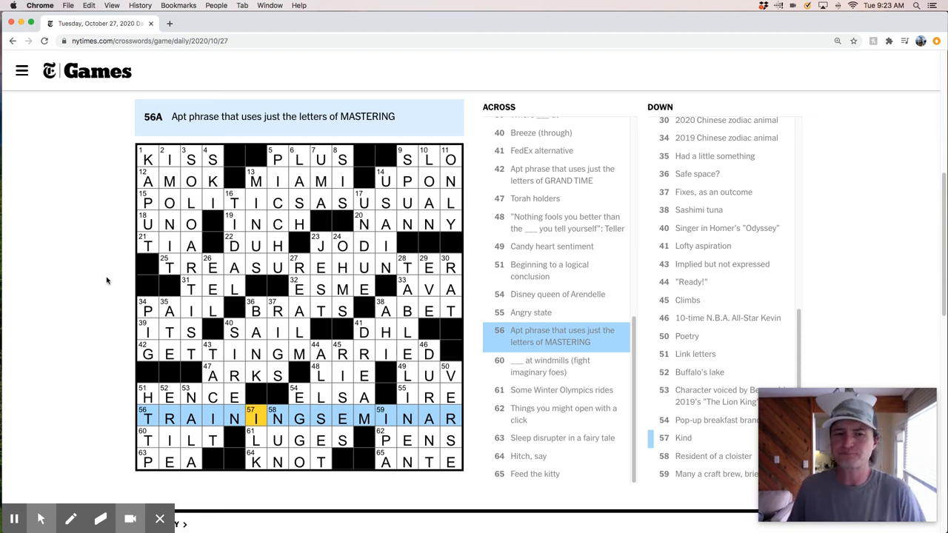
mouse_move(100, 288)
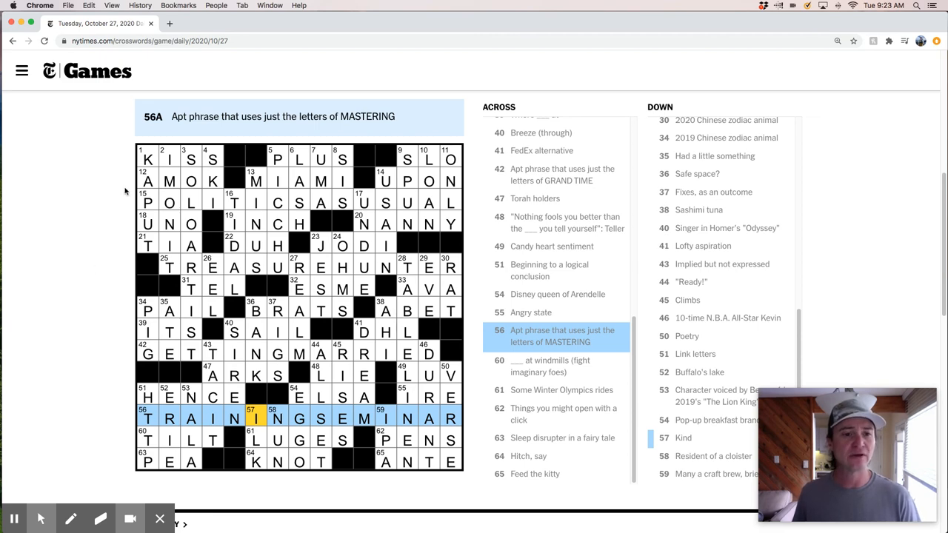
click(255, 180)
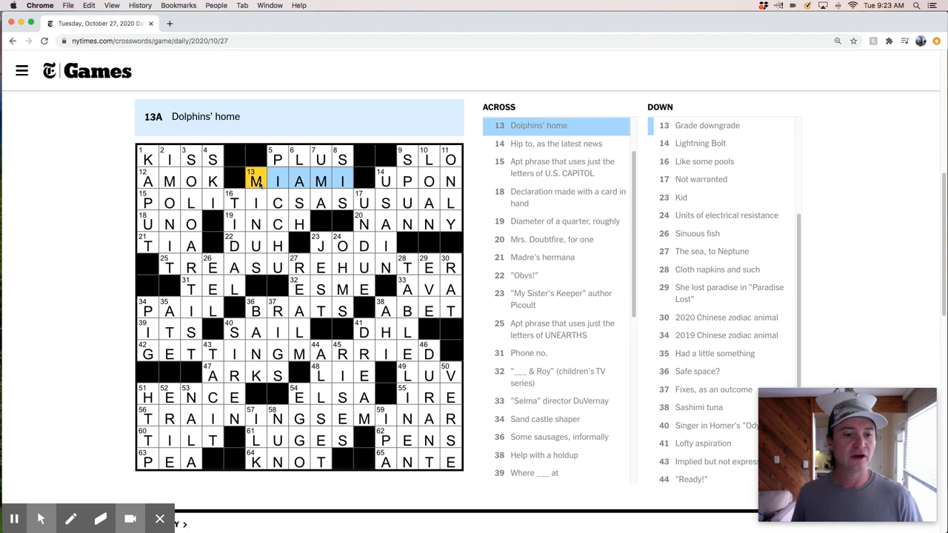
mouse_move(258, 185)
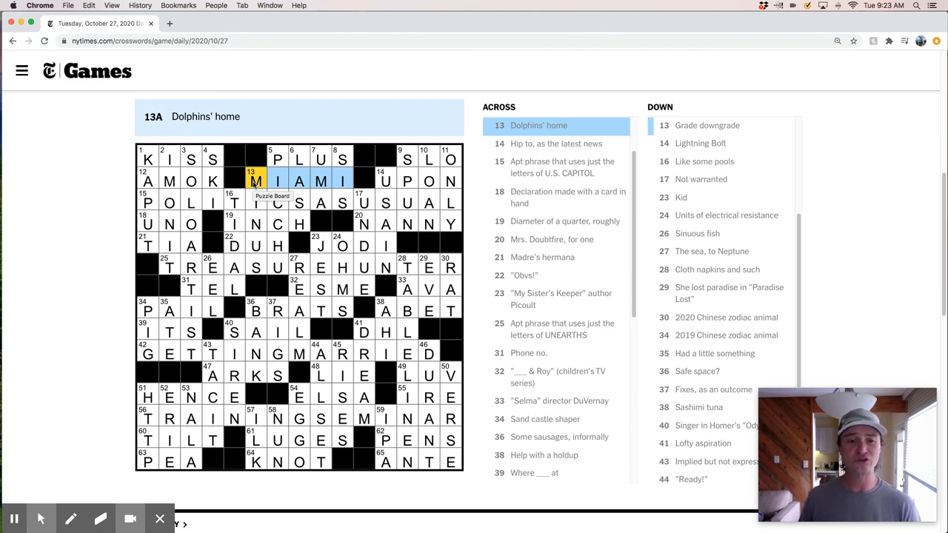
mouse_move(328, 192)
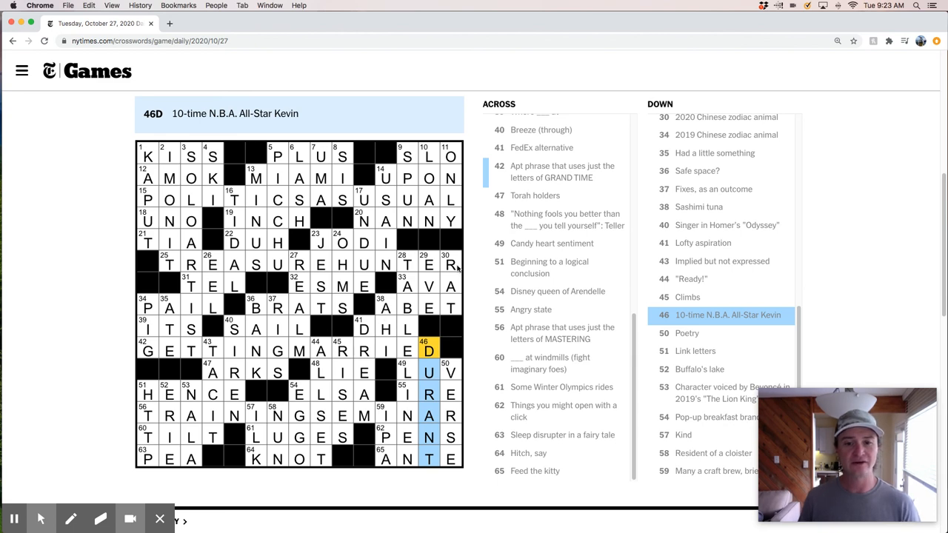
mouse_move(276, 164)
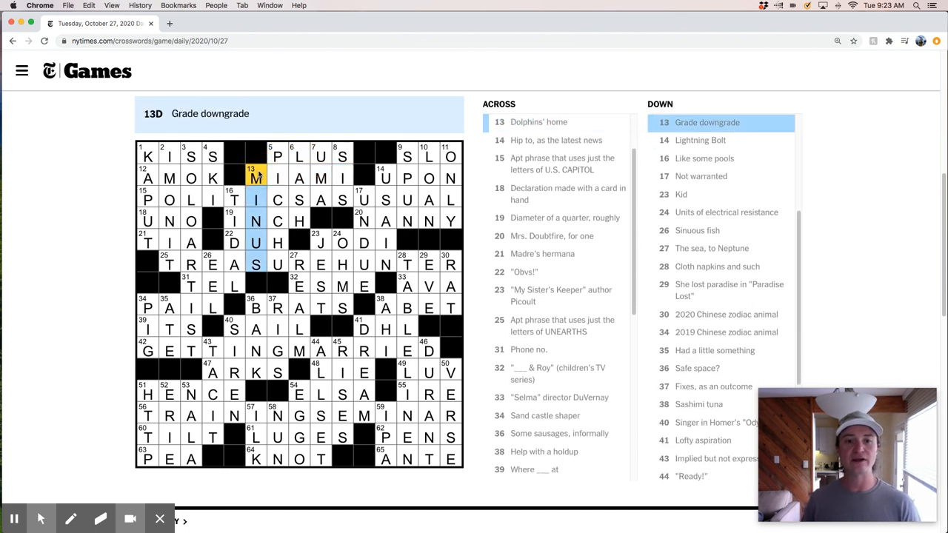
click(450, 265)
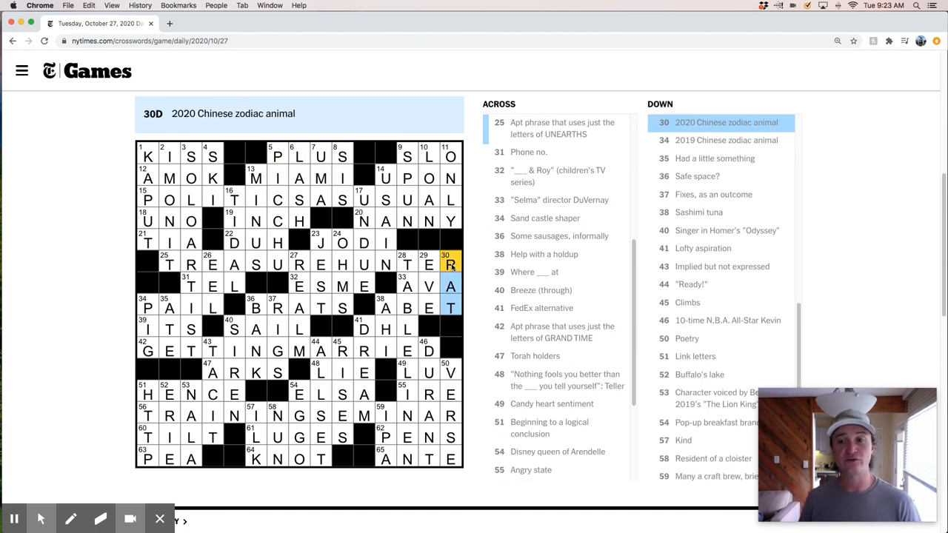